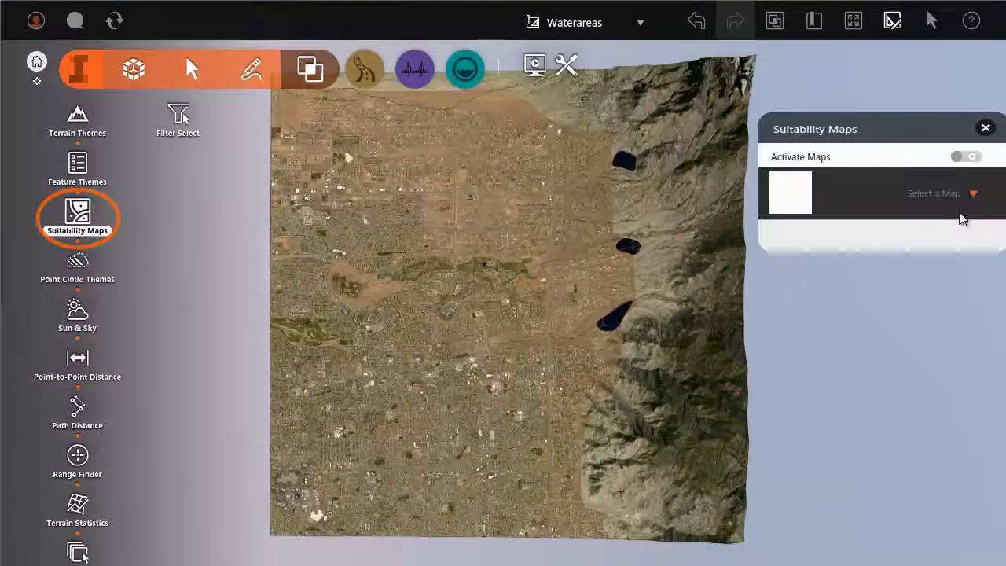
# Step: Pick the All areas suitability map and add a new layer named Buildings
pyautogui.click(968, 157)
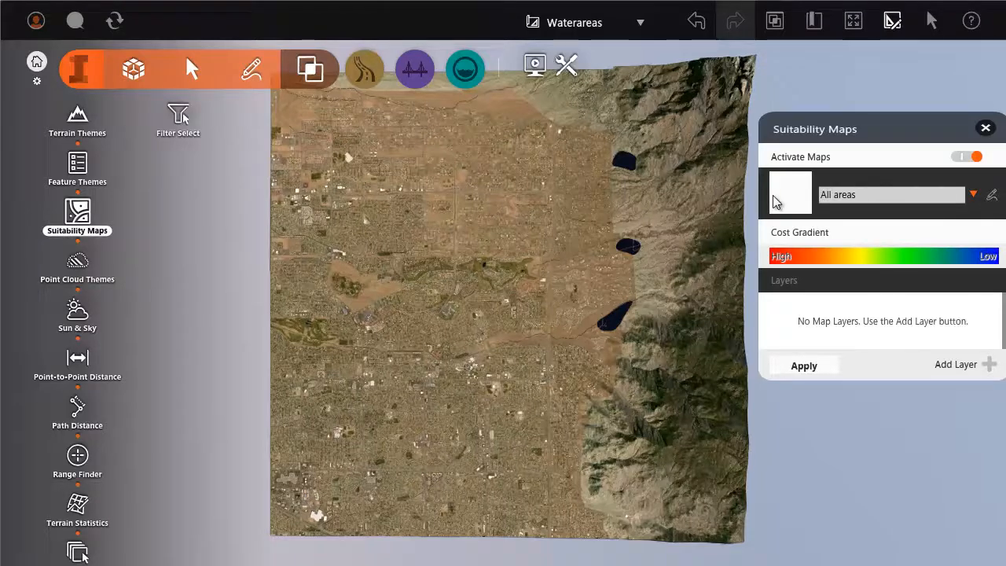
pyautogui.click(956, 364)
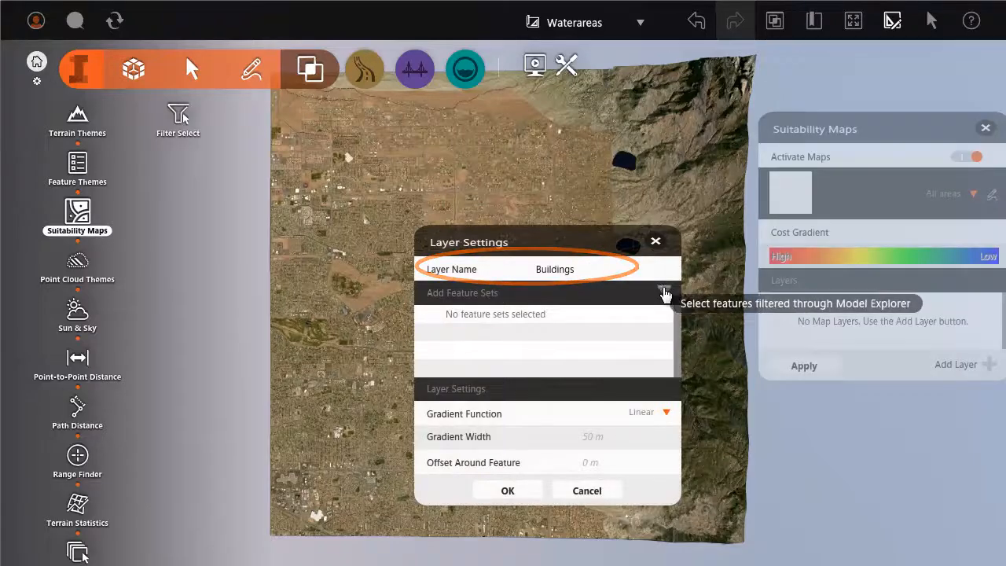
# Step: Assign the Buildings feature set with a 5-unit offset and confirm the layer
pyautogui.click(664, 292)
pyautogui.write('5')
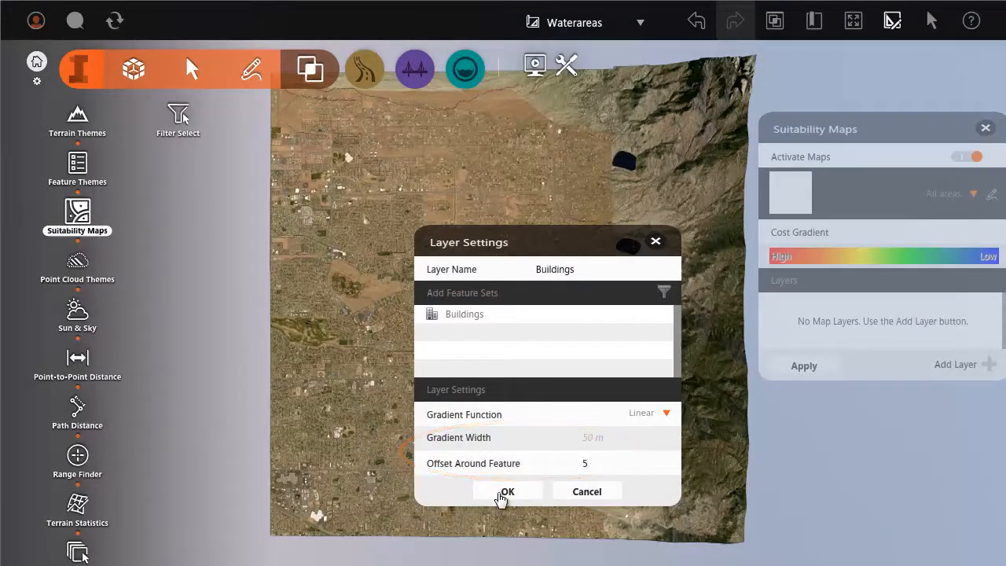
pyautogui.click(507, 490)
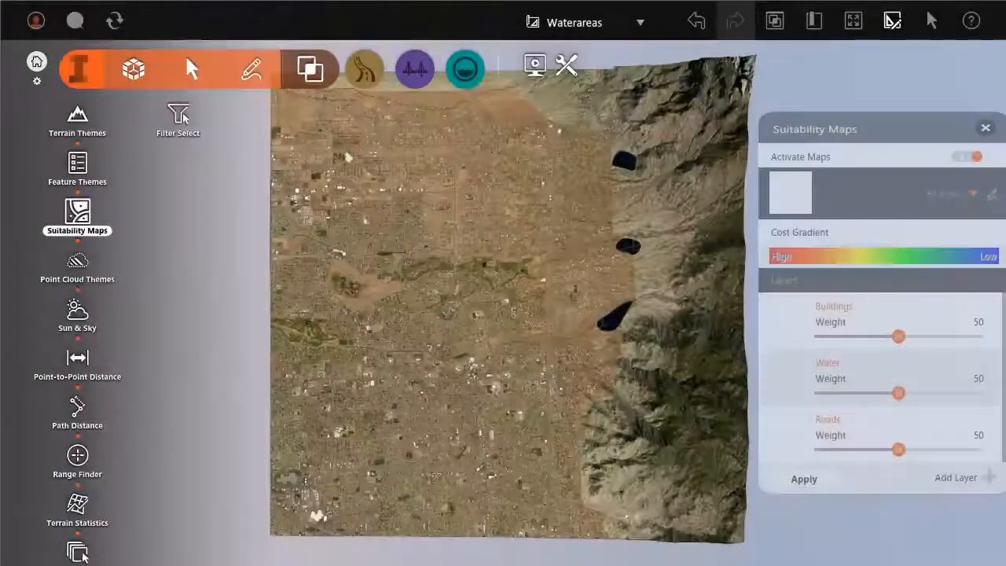
# Step: Apply the suitability map so the terrain renders colour-graded from high to low cost
pyautogui.click(971, 157)
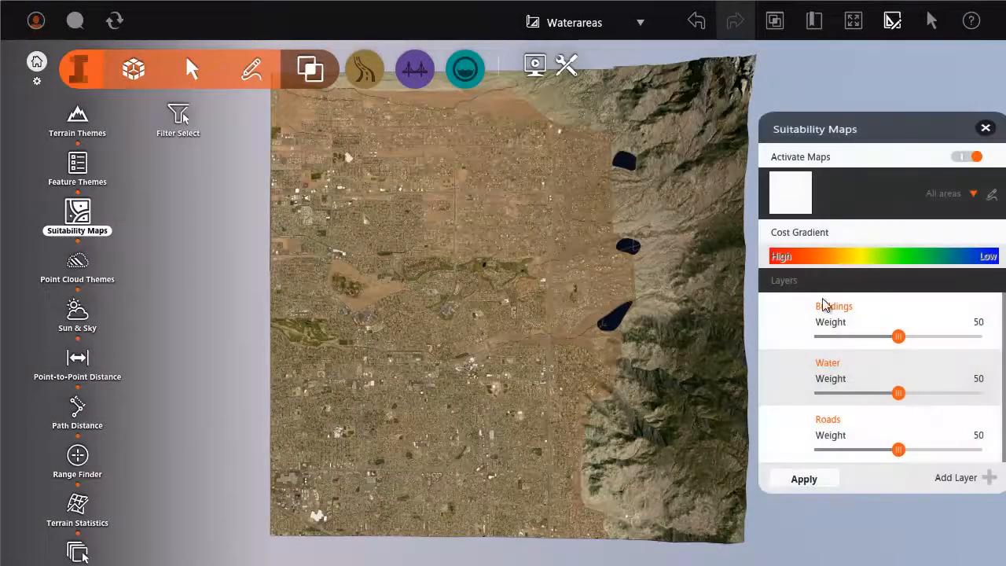
pyautogui.click(803, 477)
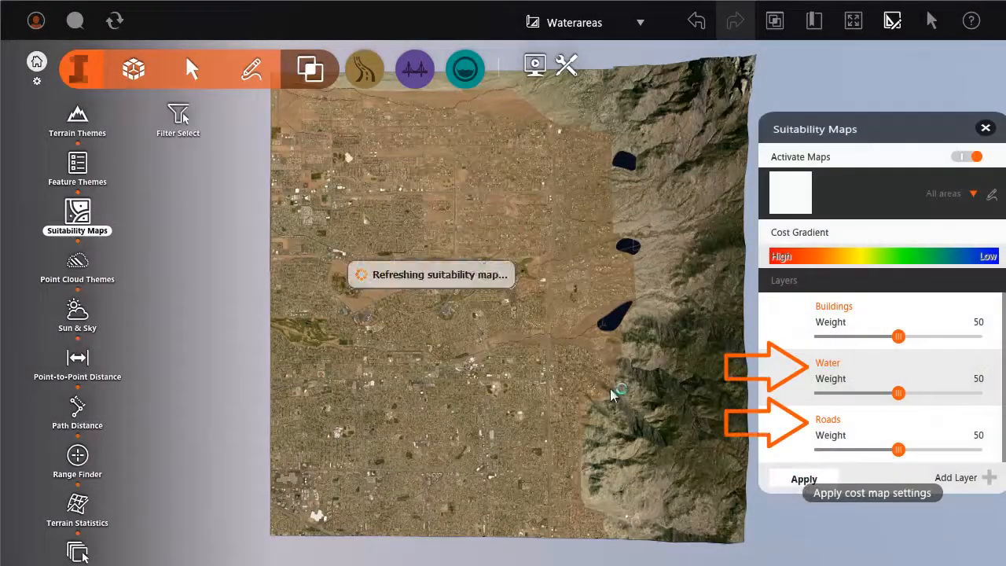
pyautogui.click(803, 477)
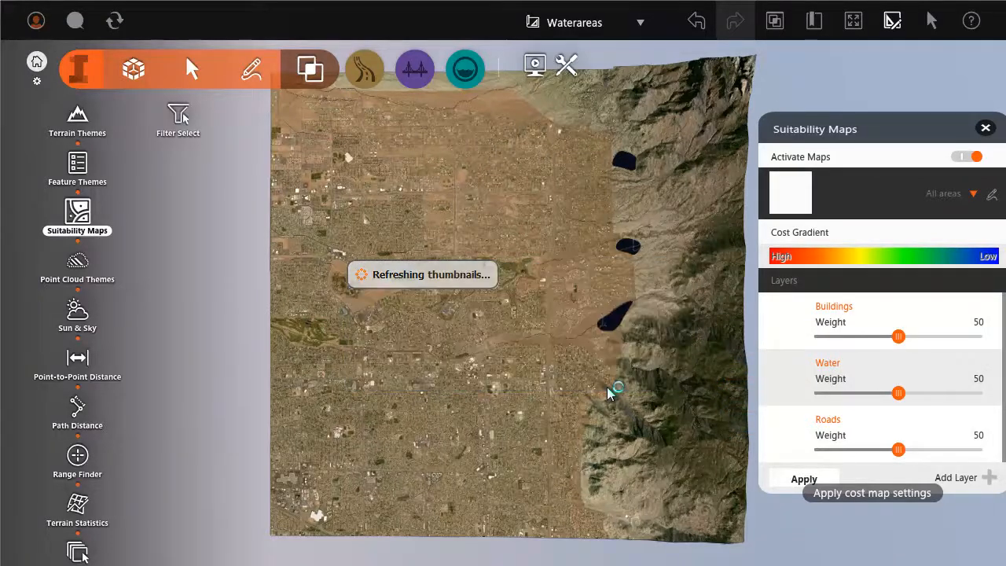
pyautogui.click(804, 478)
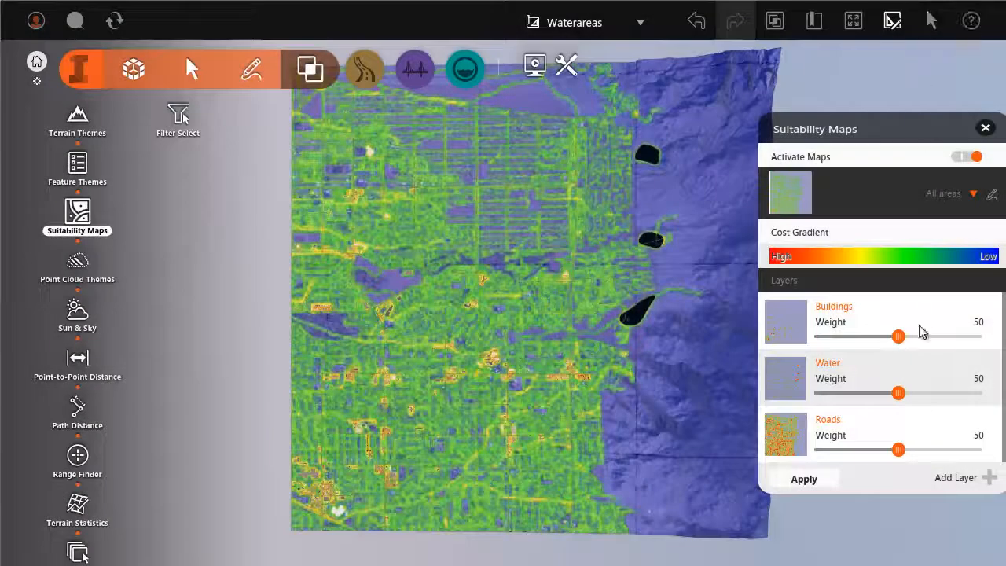
pyautogui.moveTo(899, 392); pyautogui.dragTo(933, 393)
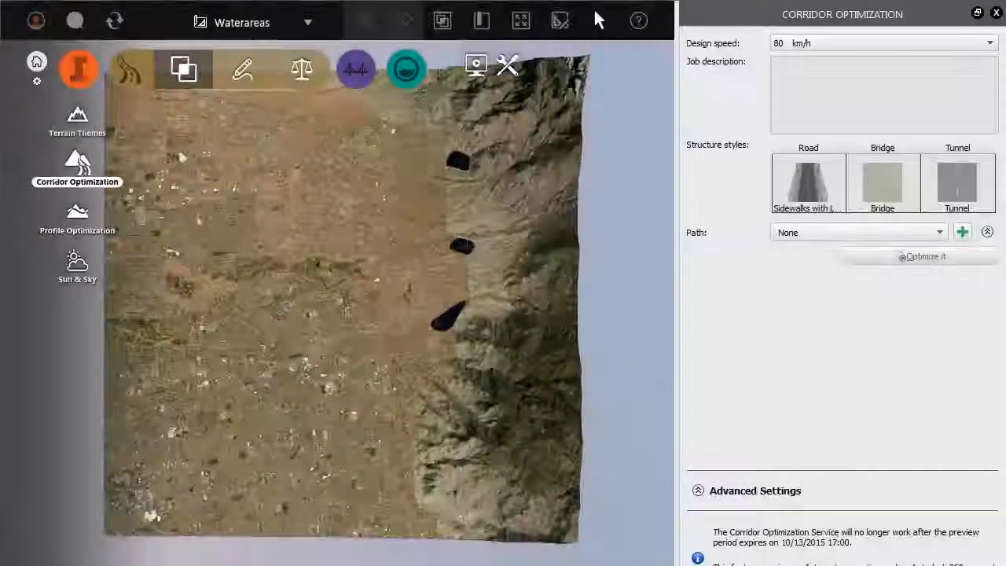
# Step: Under Advanced Settings, include the current suitability map in Corridor Optimization
pyautogui.click(755, 491)
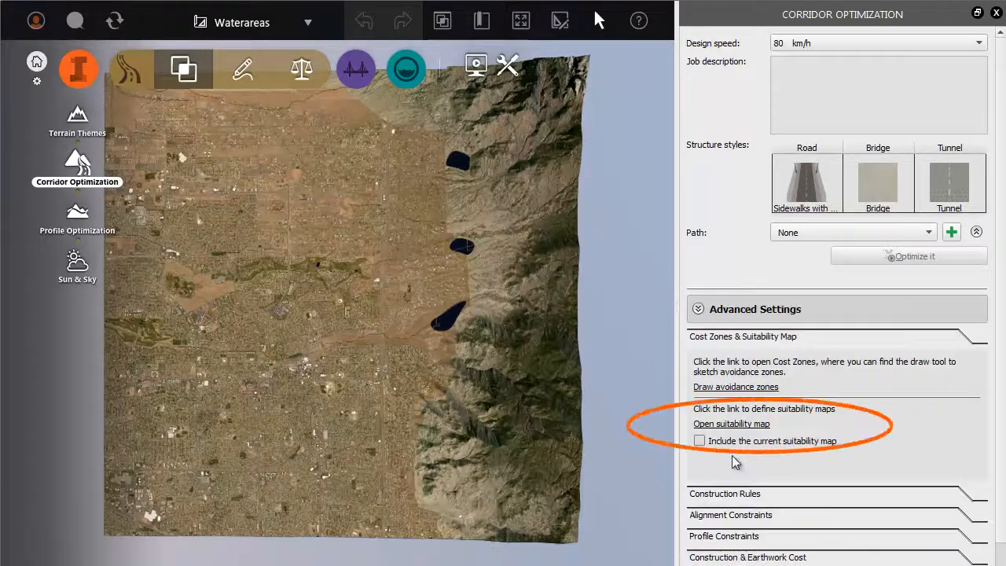
pyautogui.click(698, 440)
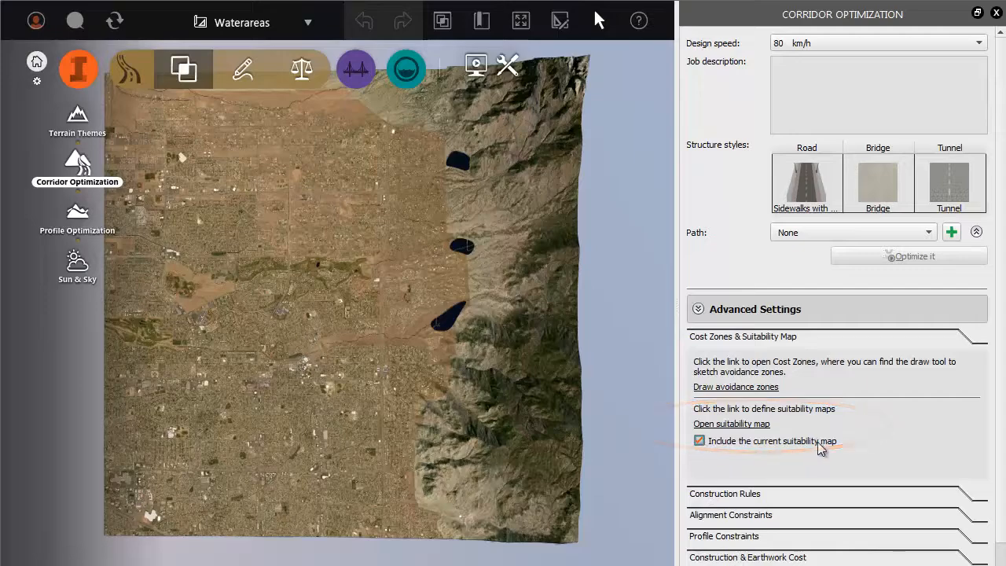